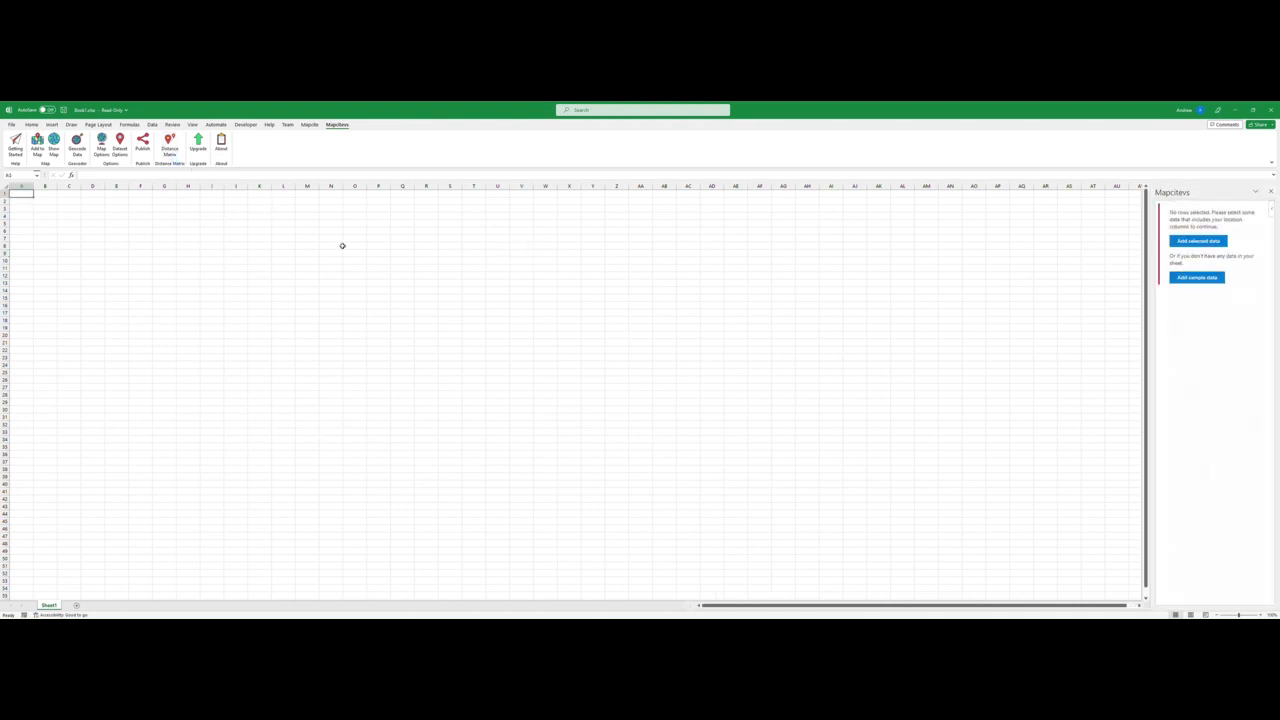
mouse_move(723, 401)
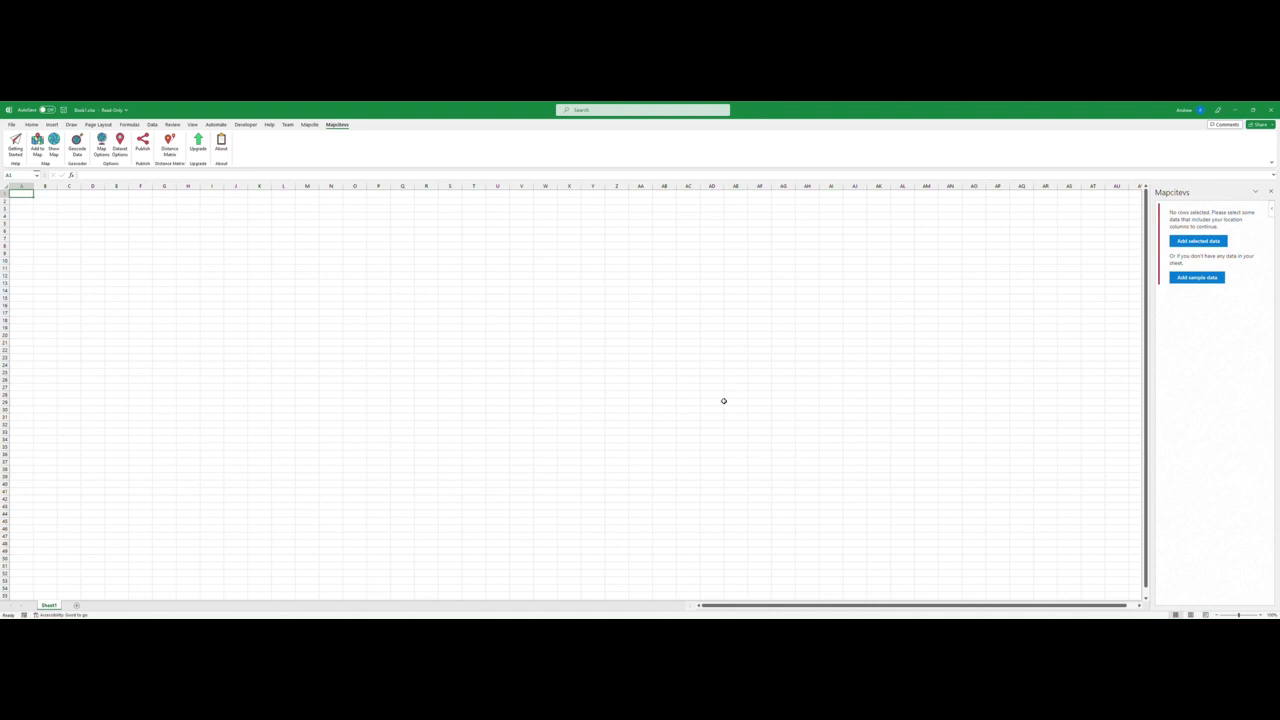
Insert the Mapcitevs sample airport location data as a new SampleData sheet.
click(1197, 277)
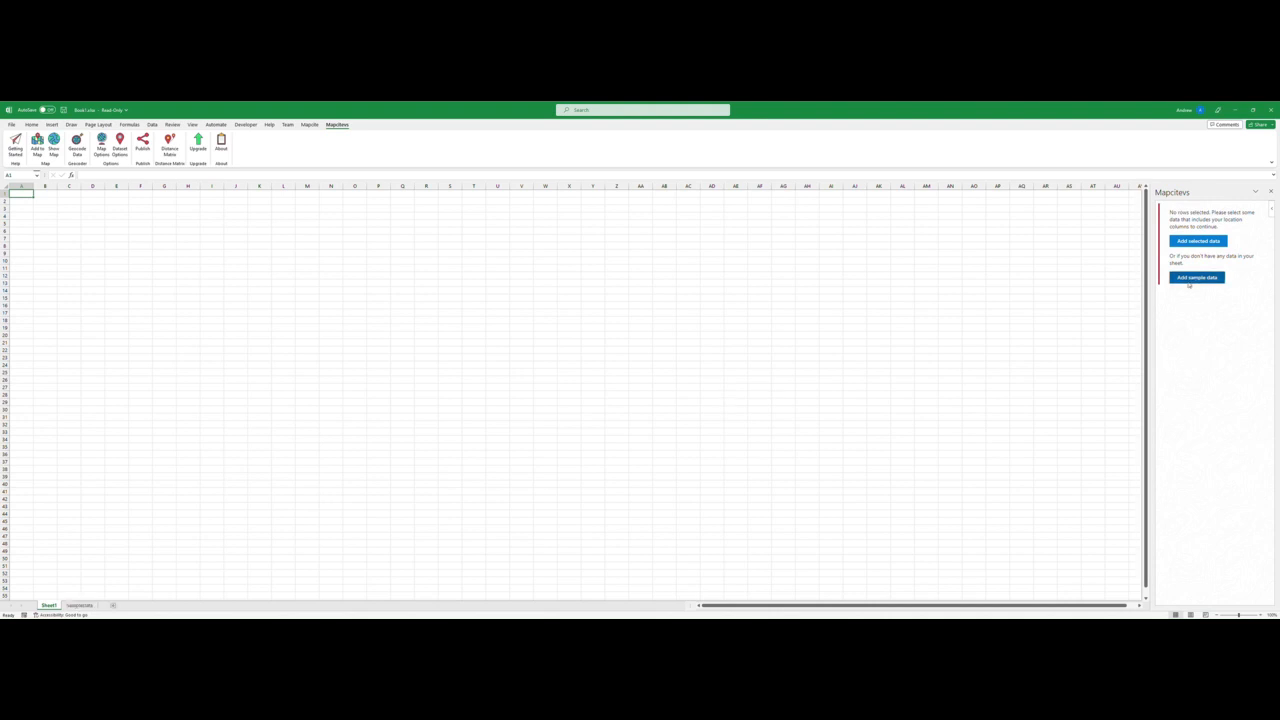
Build a colour-coded kilometre distance matrix from the airport codes, latitudes and longitudes on a new sheet.
click(1197, 277)
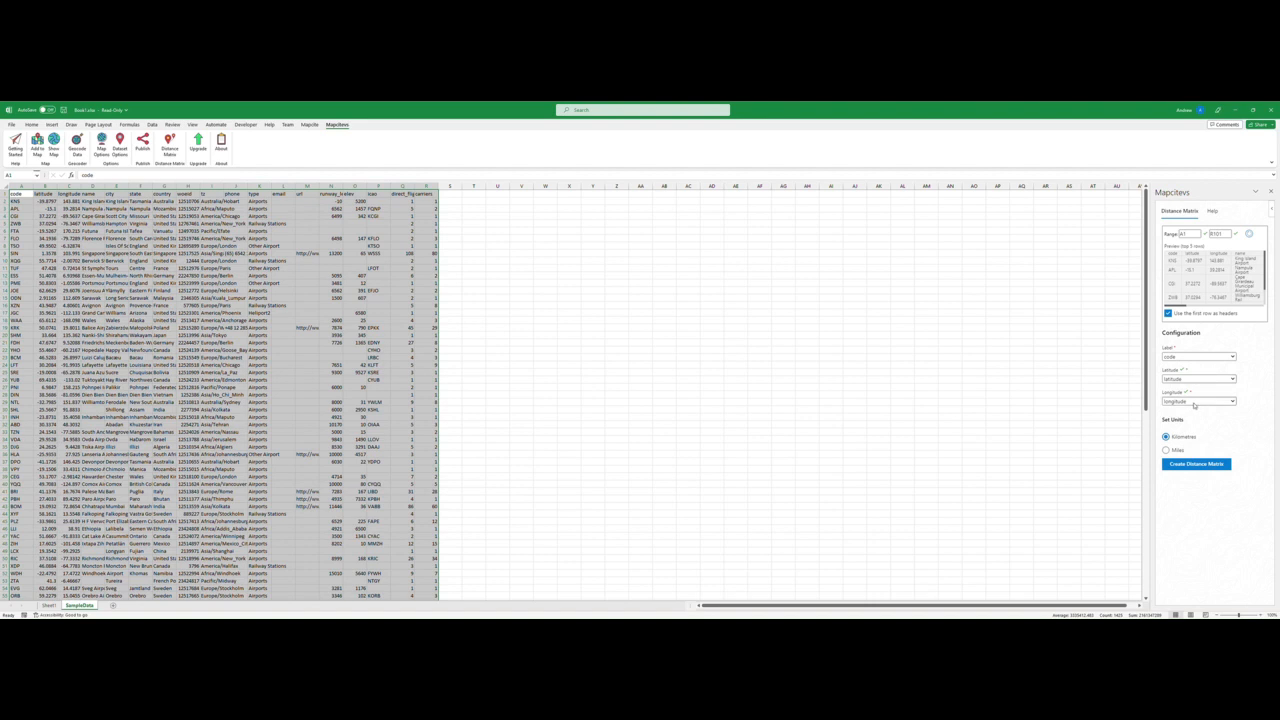
mouse_move(1013, 380)
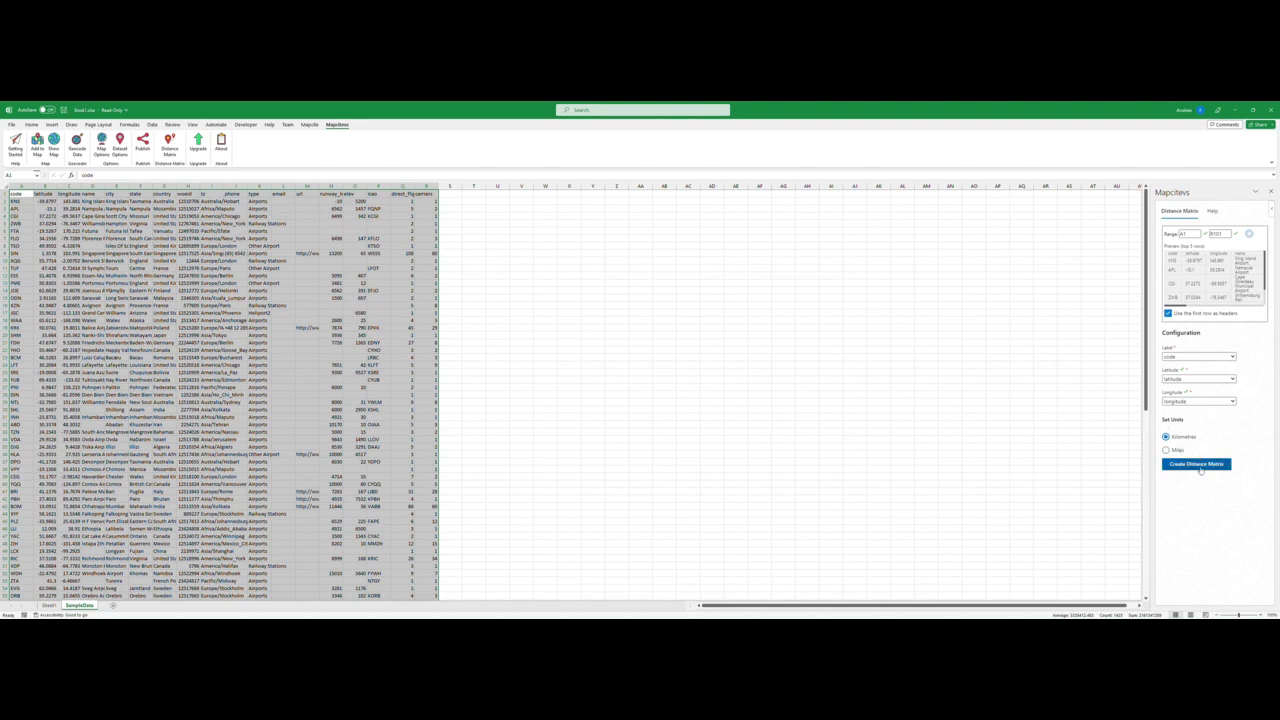
click(1196, 464)
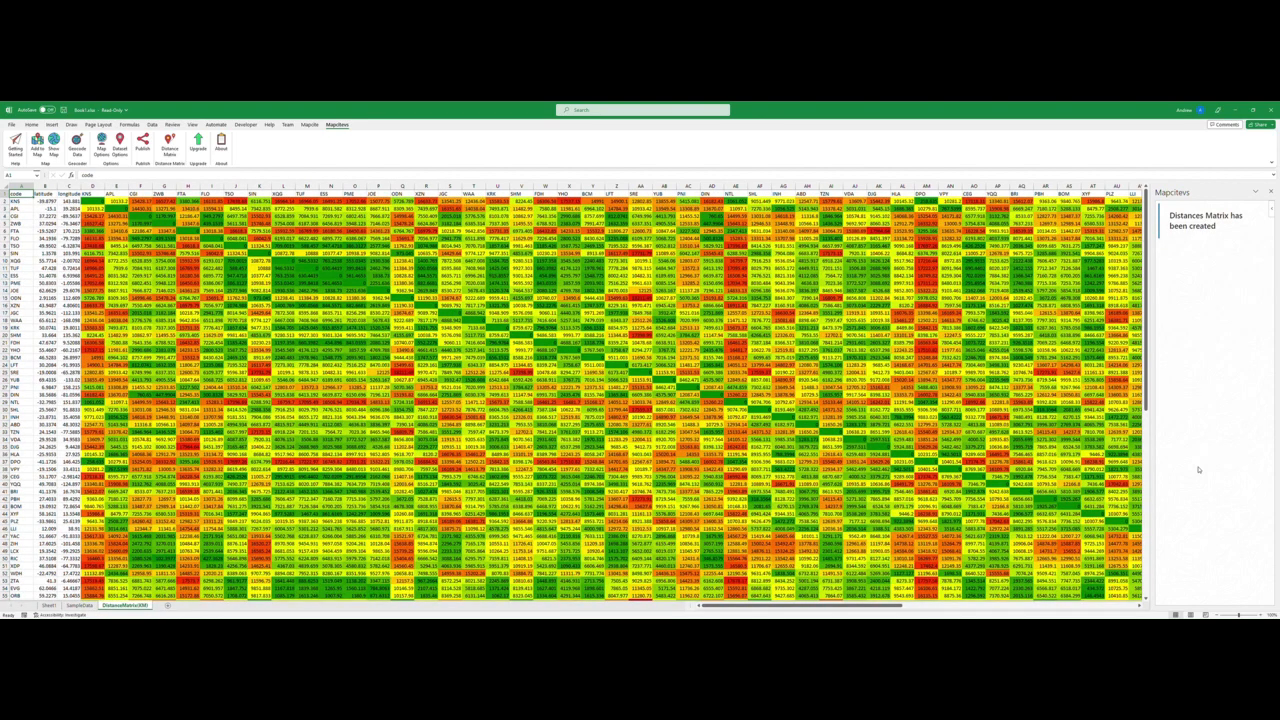